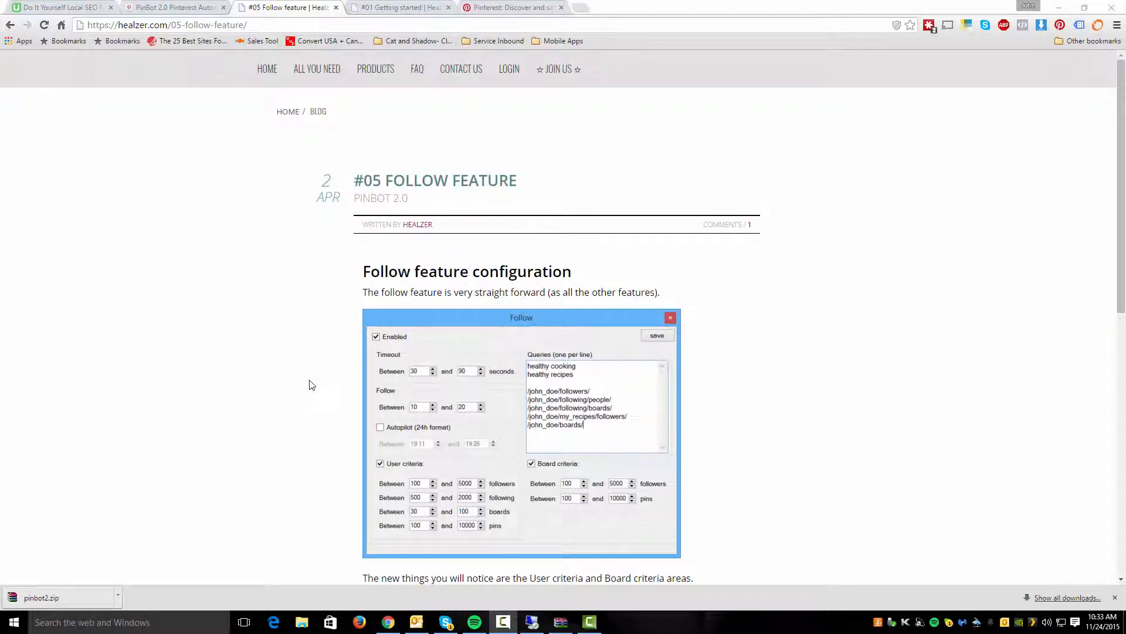
mouse_move(338, 437)
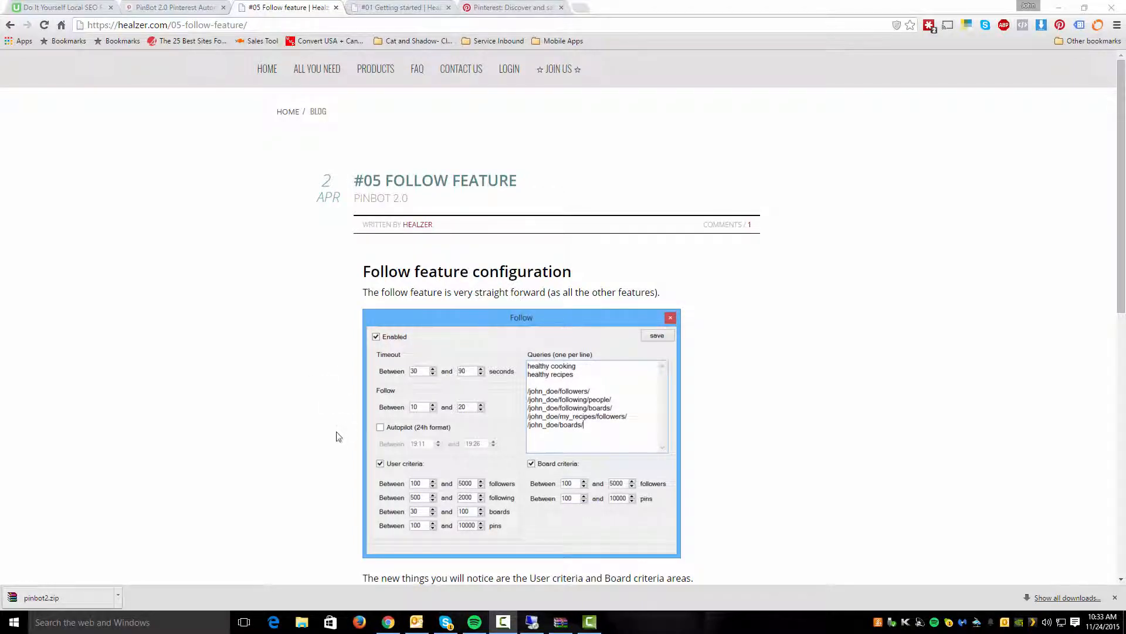
mouse_move(447, 188)
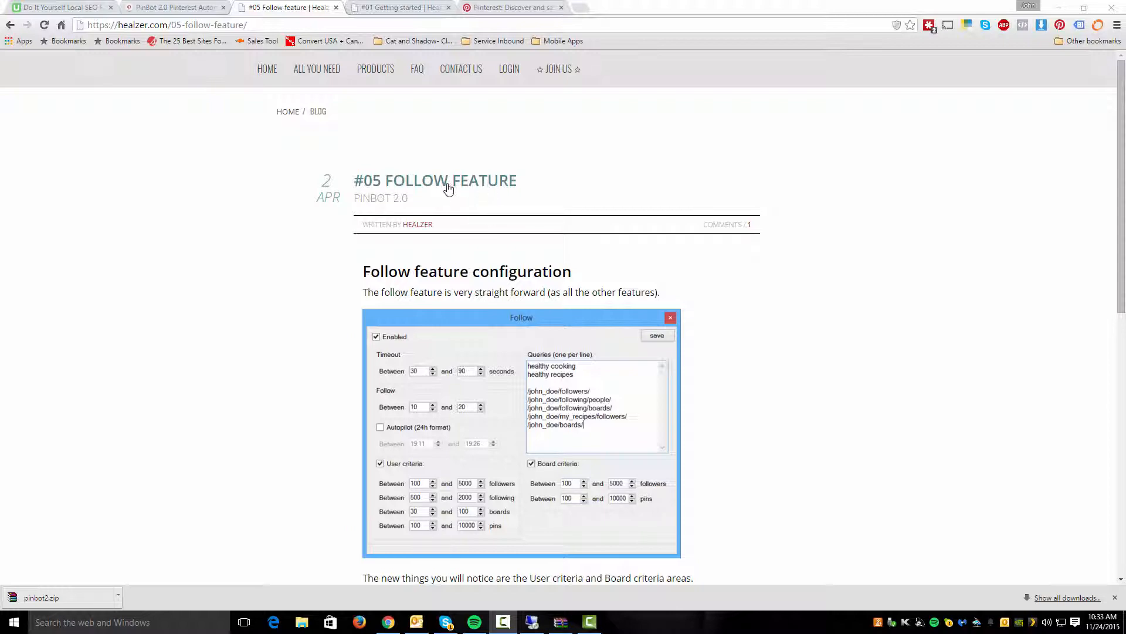
Step: Leave the tutorial page for the PinBot remote desktop and enable the Follow feature for Cat Pinning
scroll("down", 3)
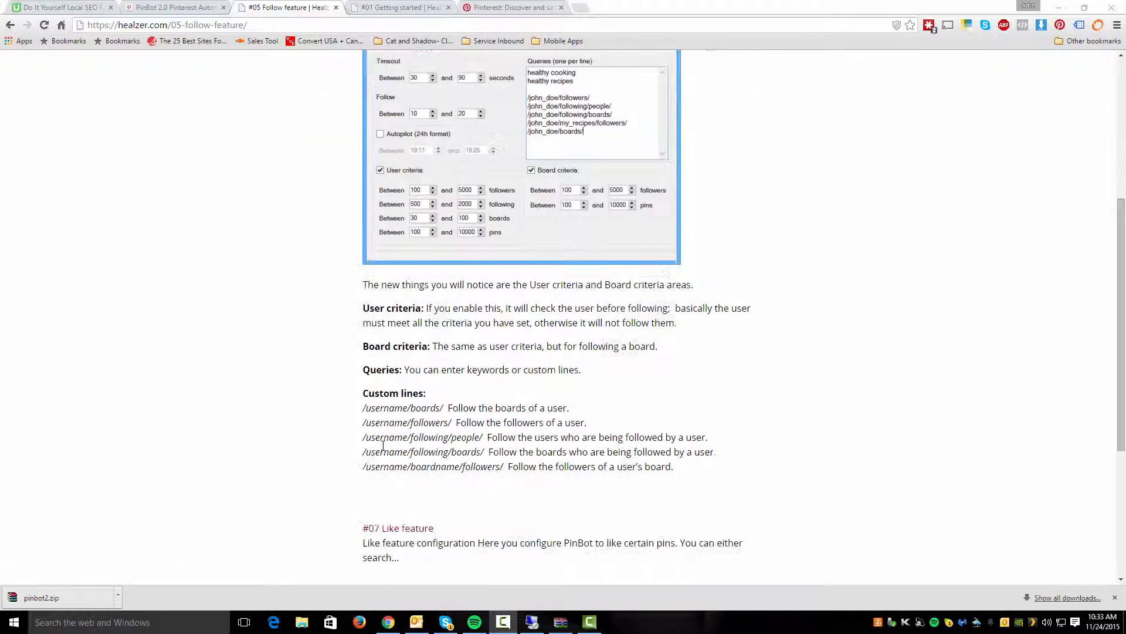
scroll("down", 3)
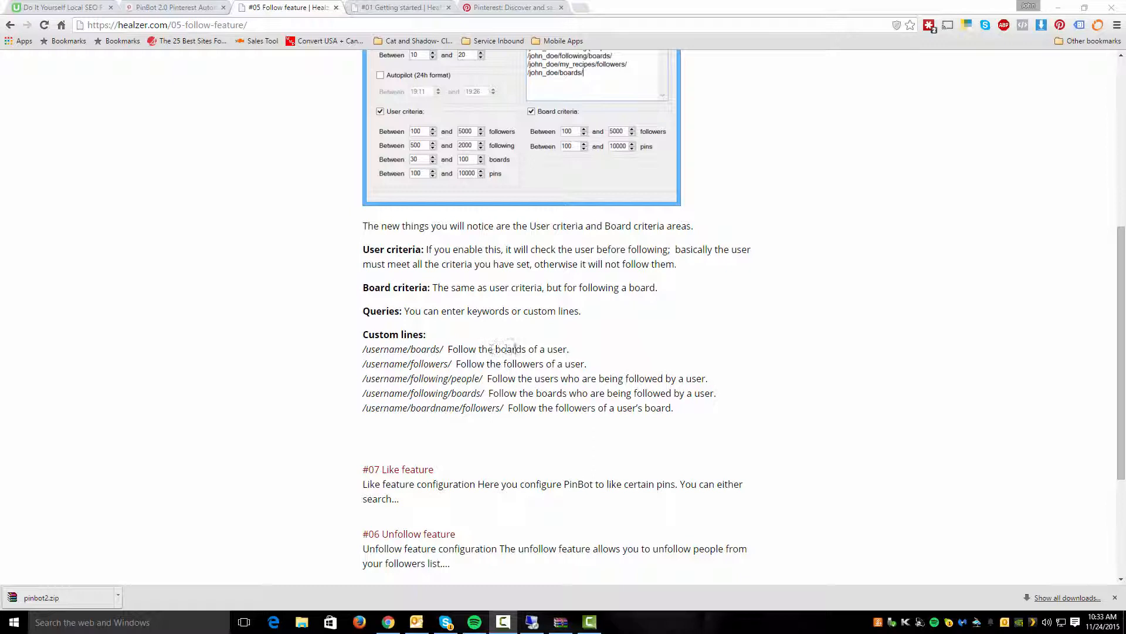
mouse_move(488, 366)
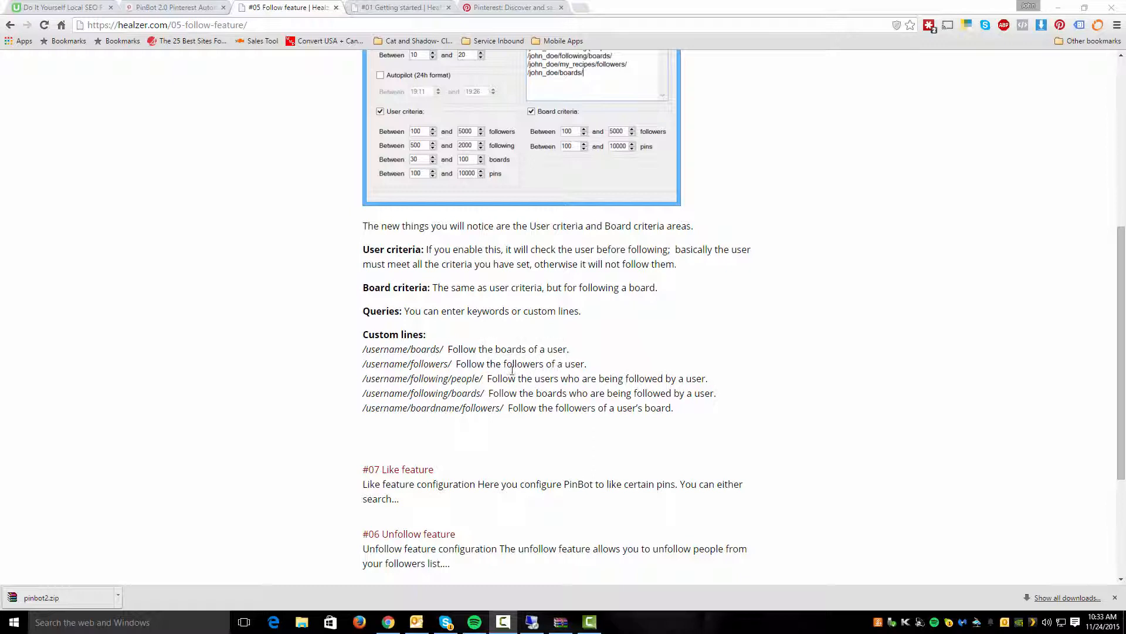
mouse_move(721, 386)
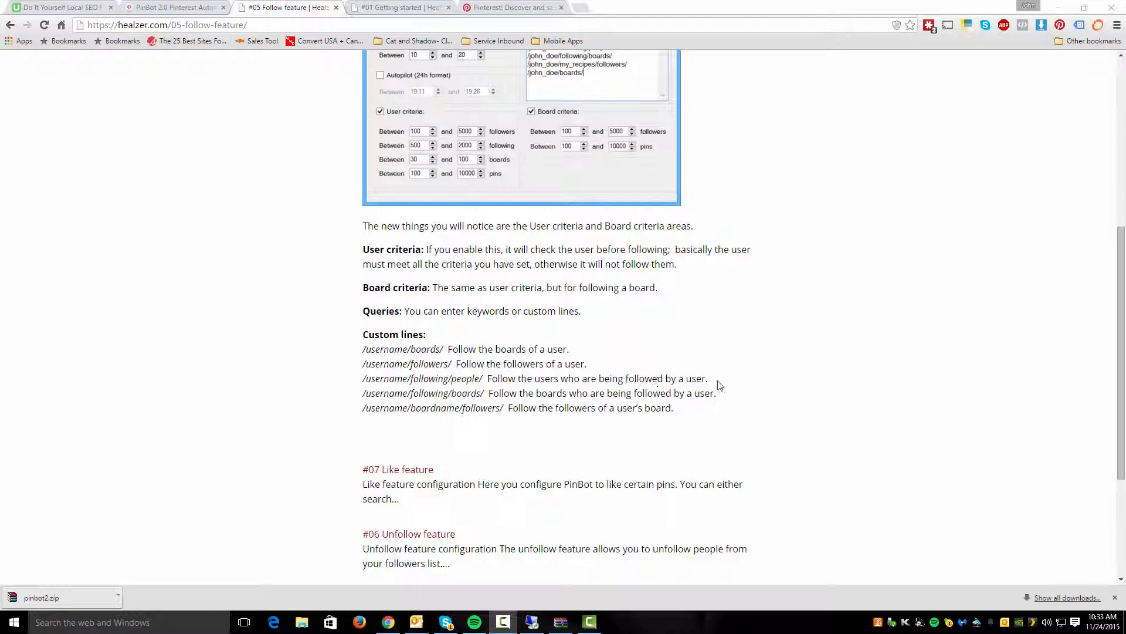
mouse_move(511, 395)
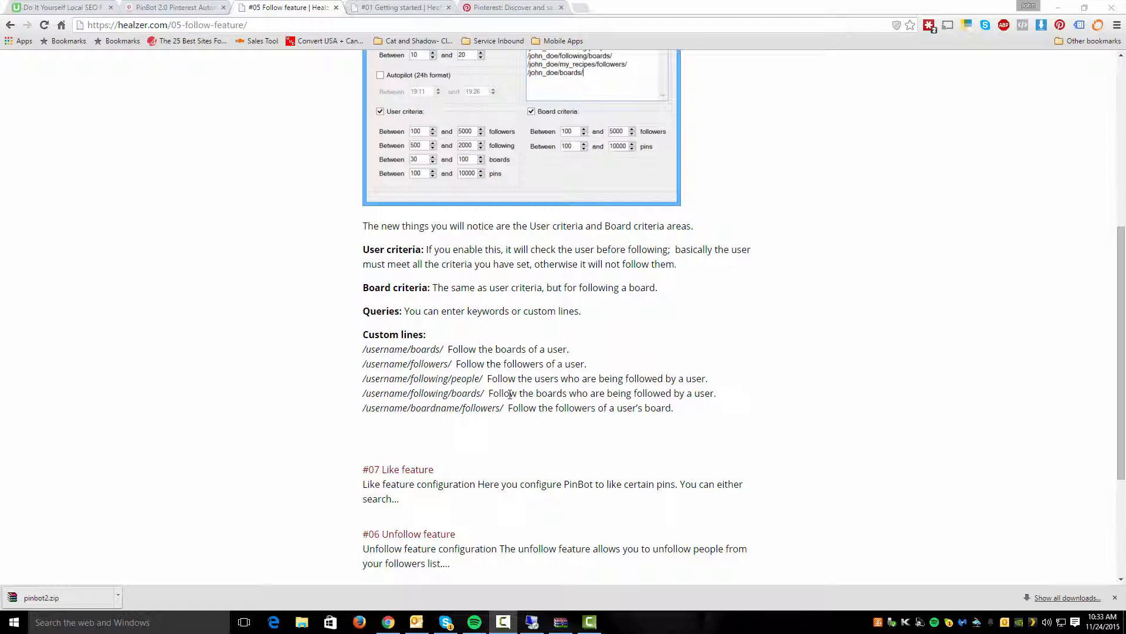
mouse_move(568, 432)
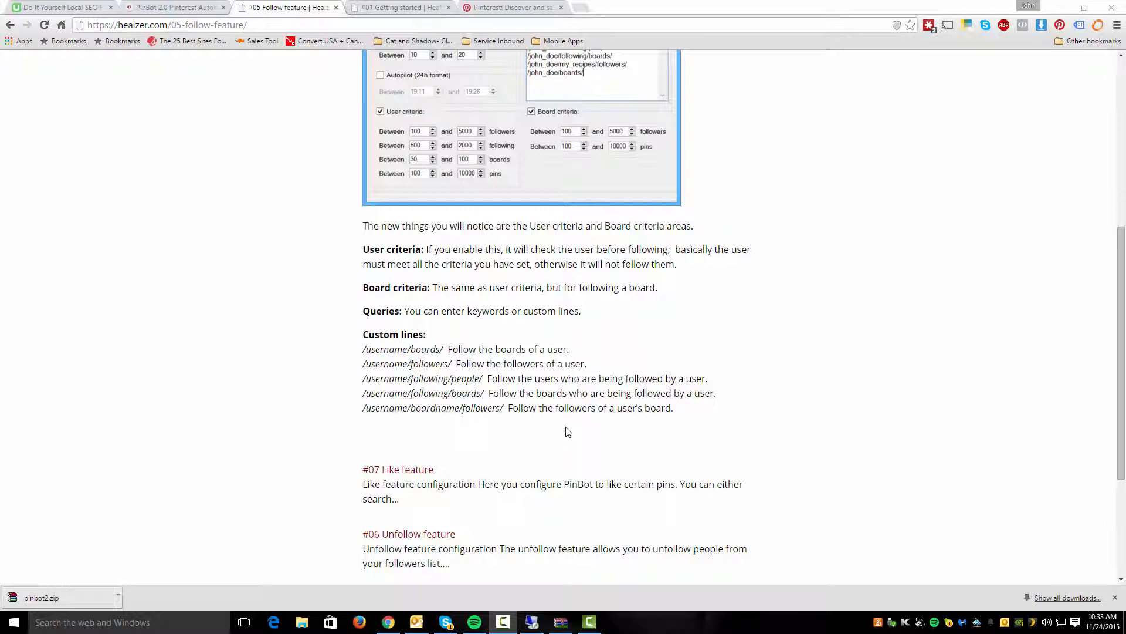
mouse_move(664, 409)
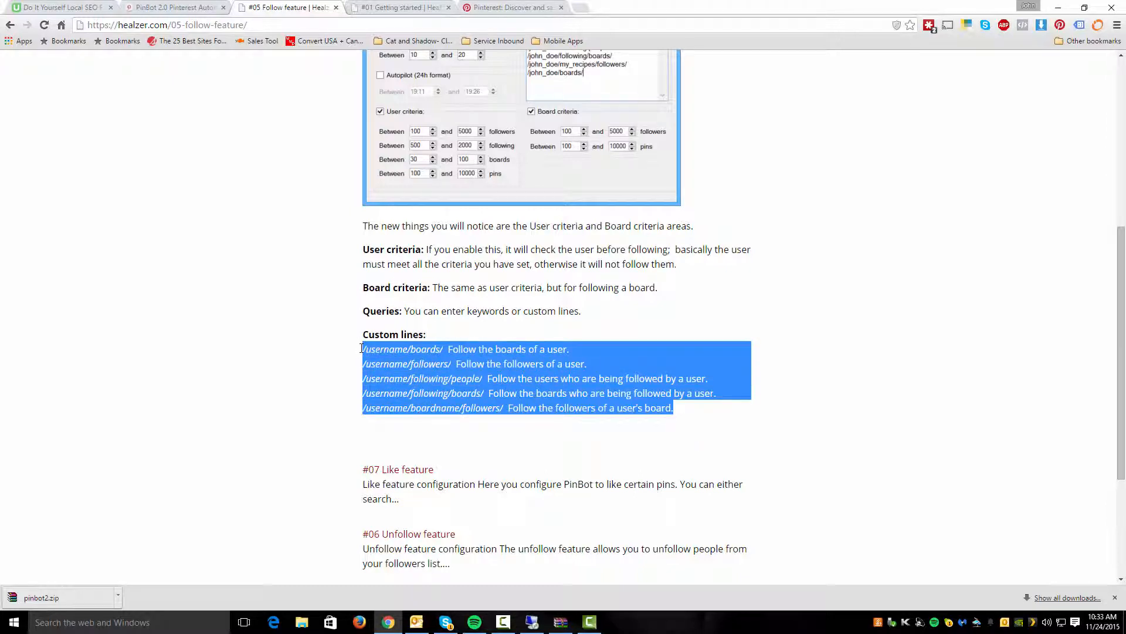
left_click(453, 395)
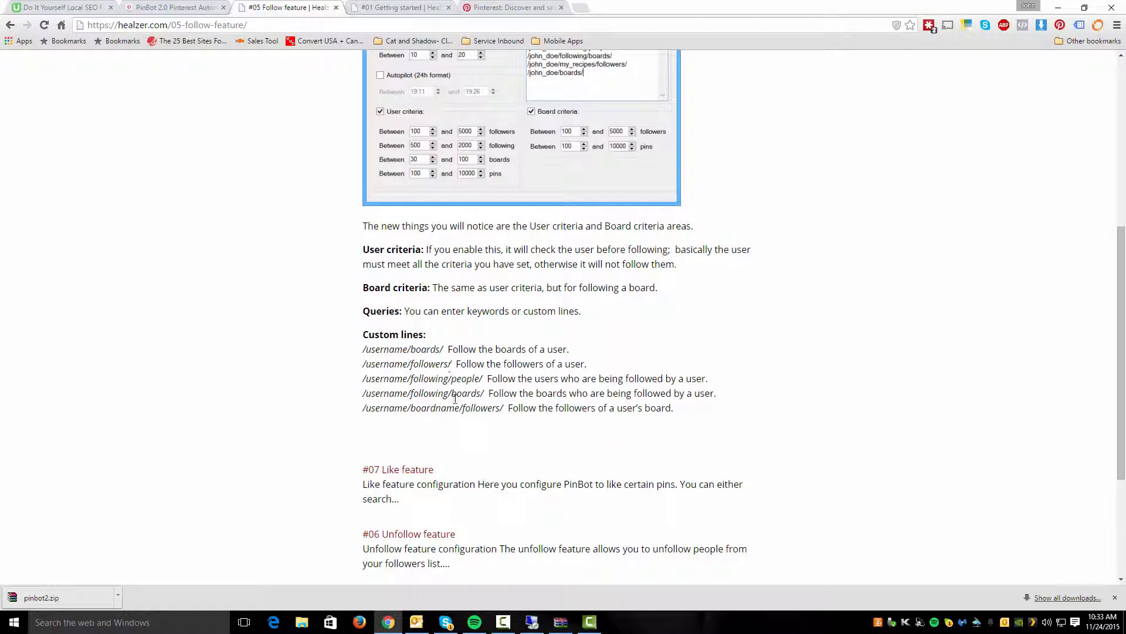
scroll("up", 3)
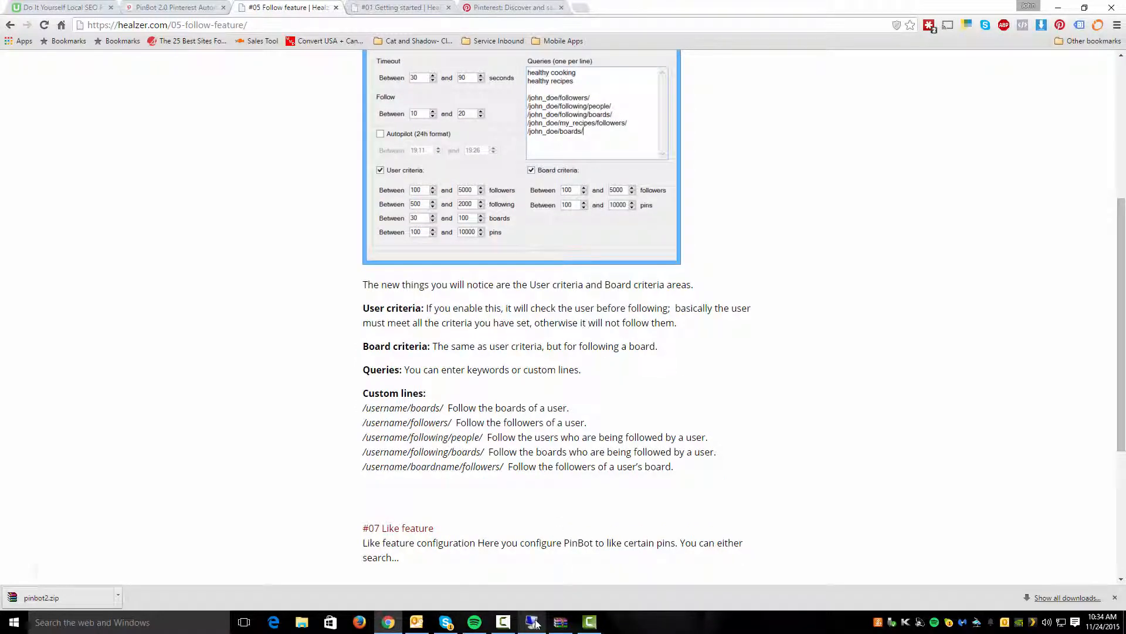
left_click(533, 621)
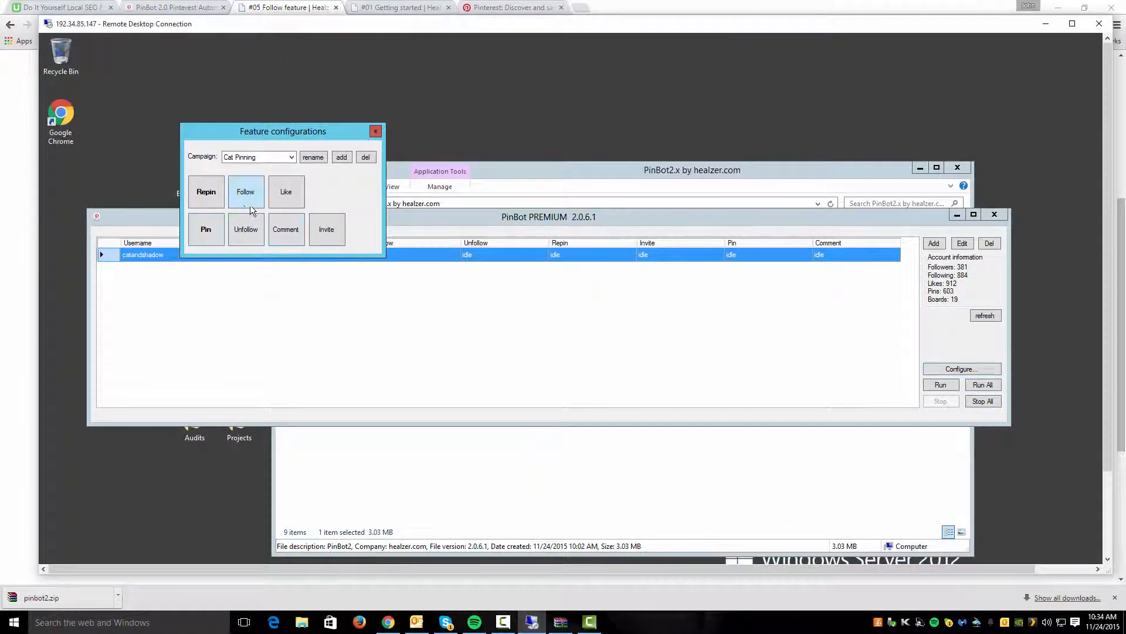
left_click(245, 192)
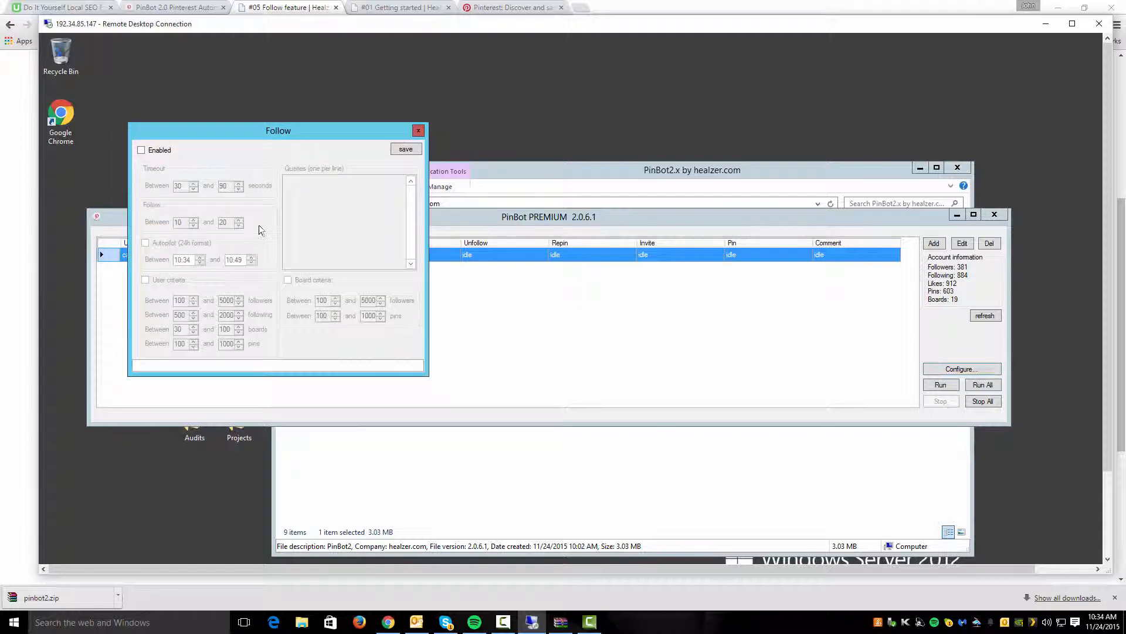
left_click(142, 149)
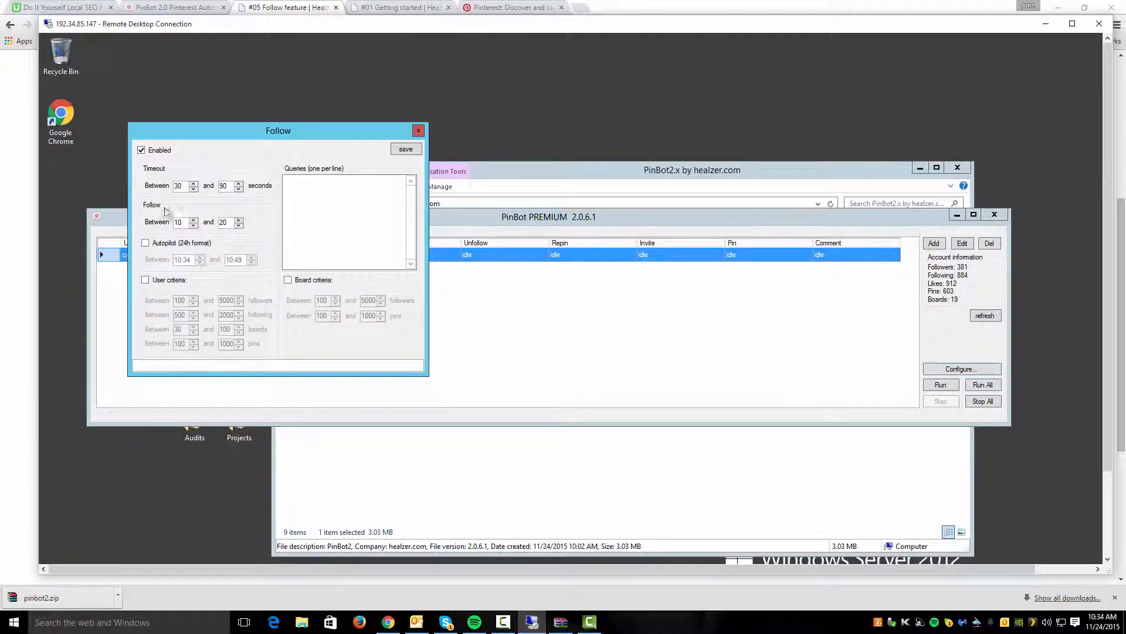
triple_click(177, 185)
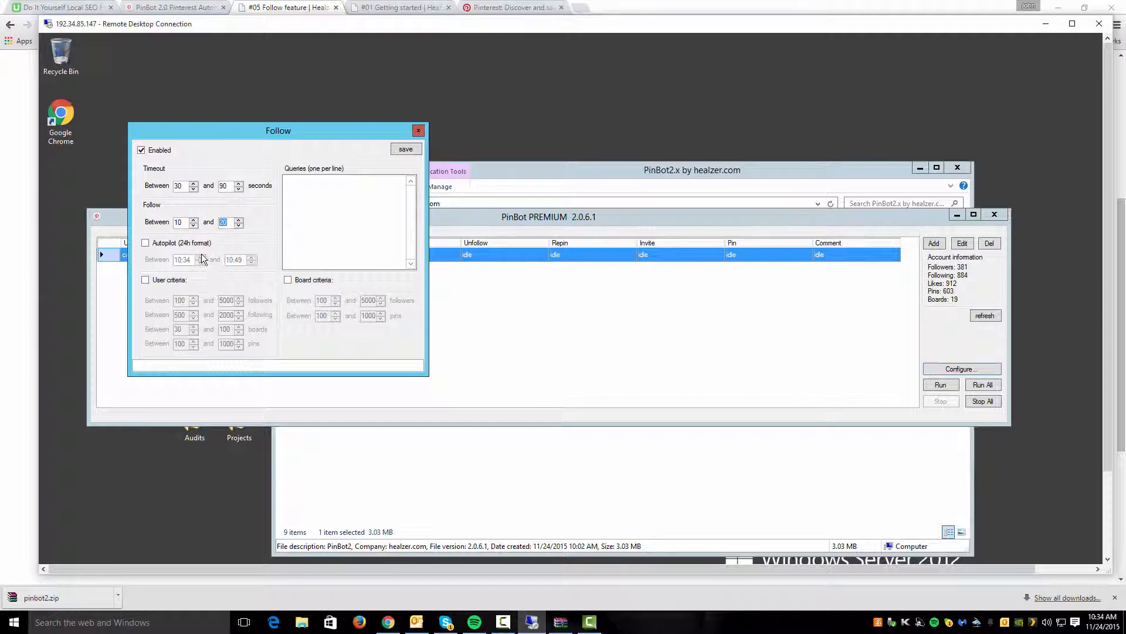
mouse_move(166, 255)
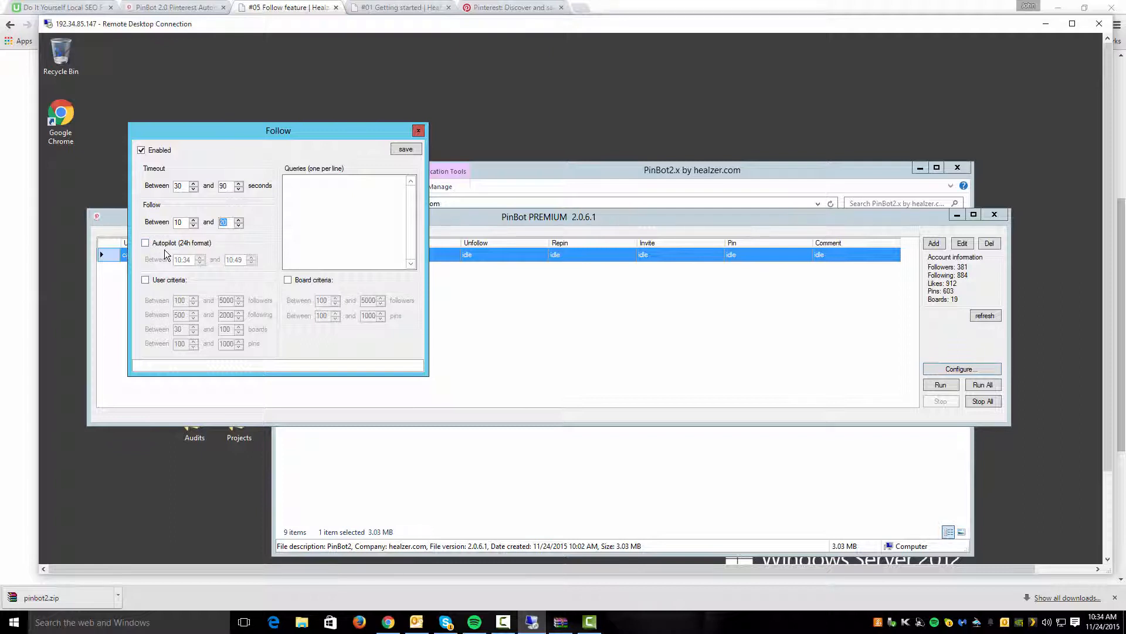
Step: Turn on User criteria checks and review the minimum following and pins range values
left_click(145, 279)
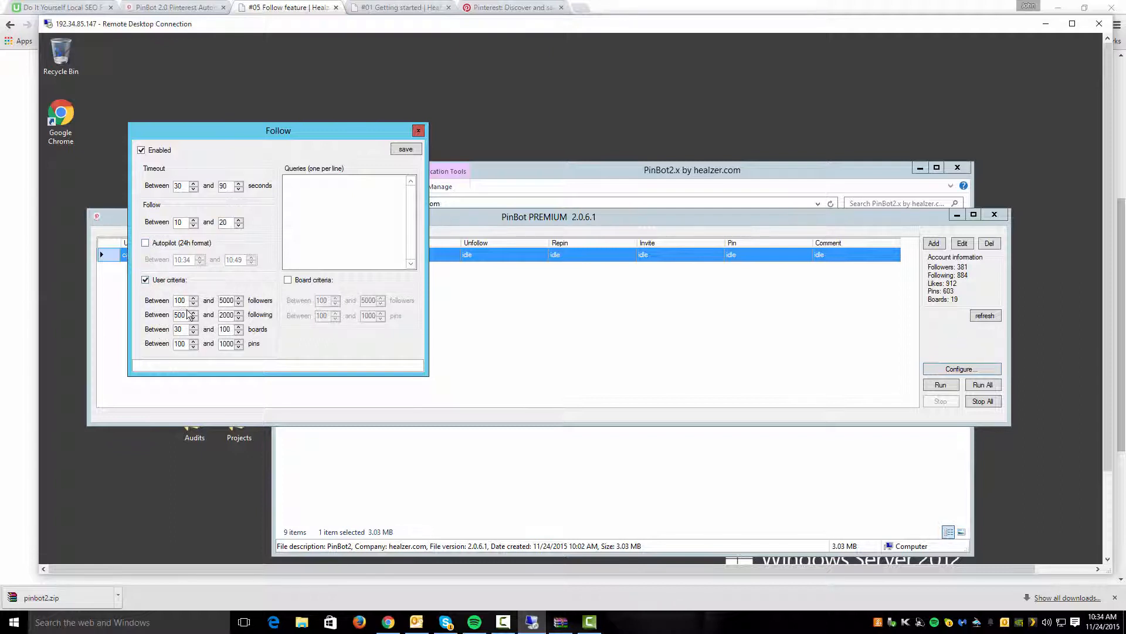
triple_click(180, 300)
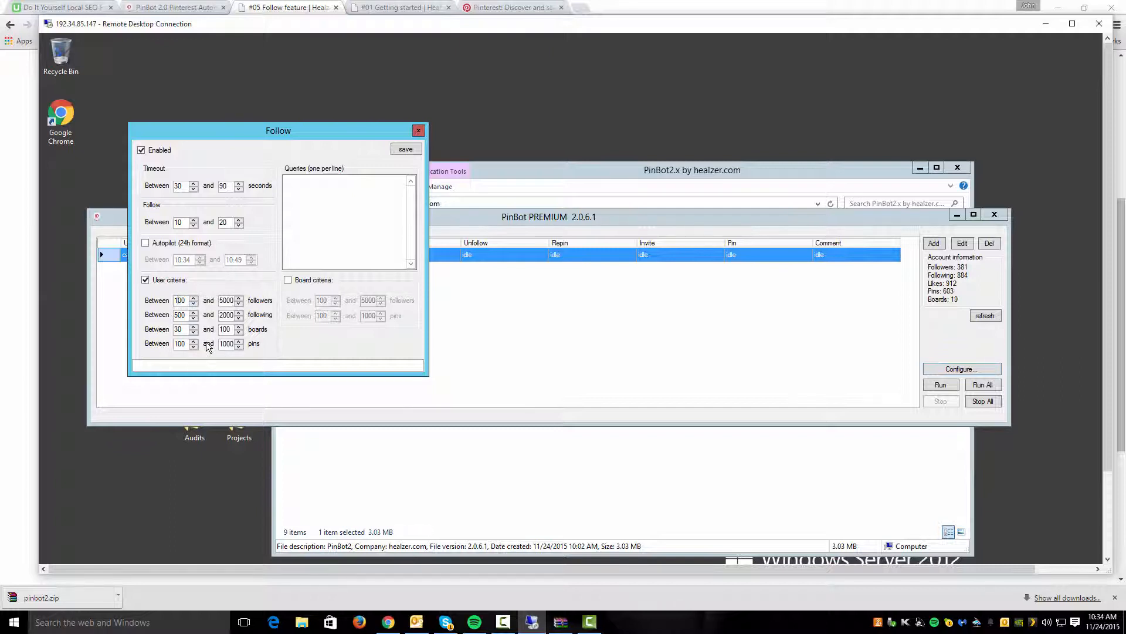
triple_click(179, 344)
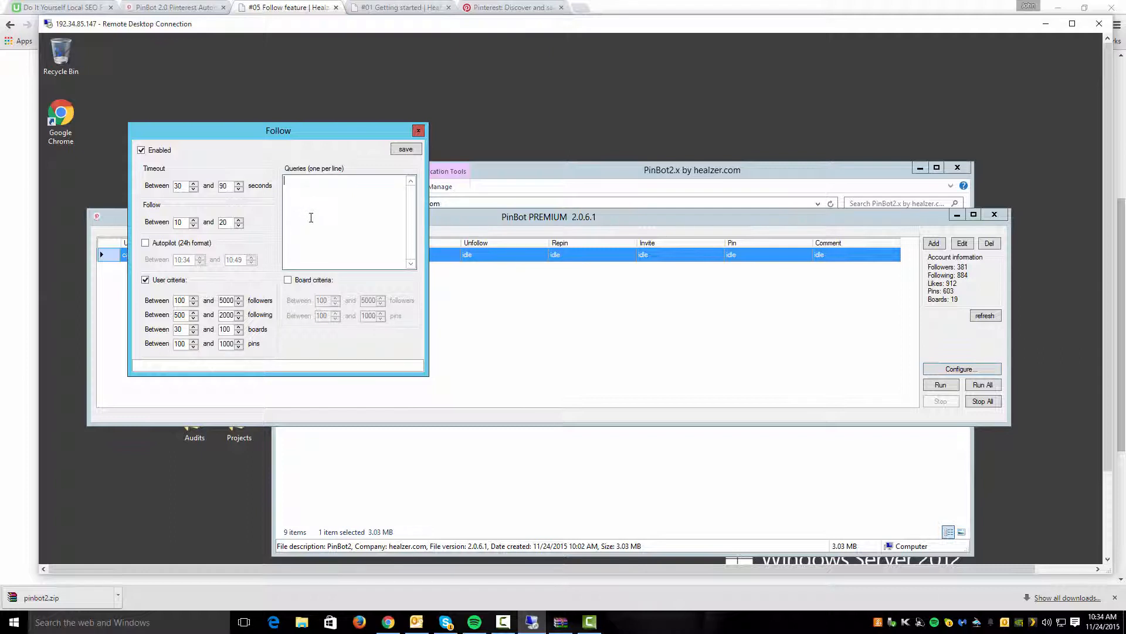
Step: Enter the query 'cat fashion', keep Board criteria off, and save the Follow settings
type("c")
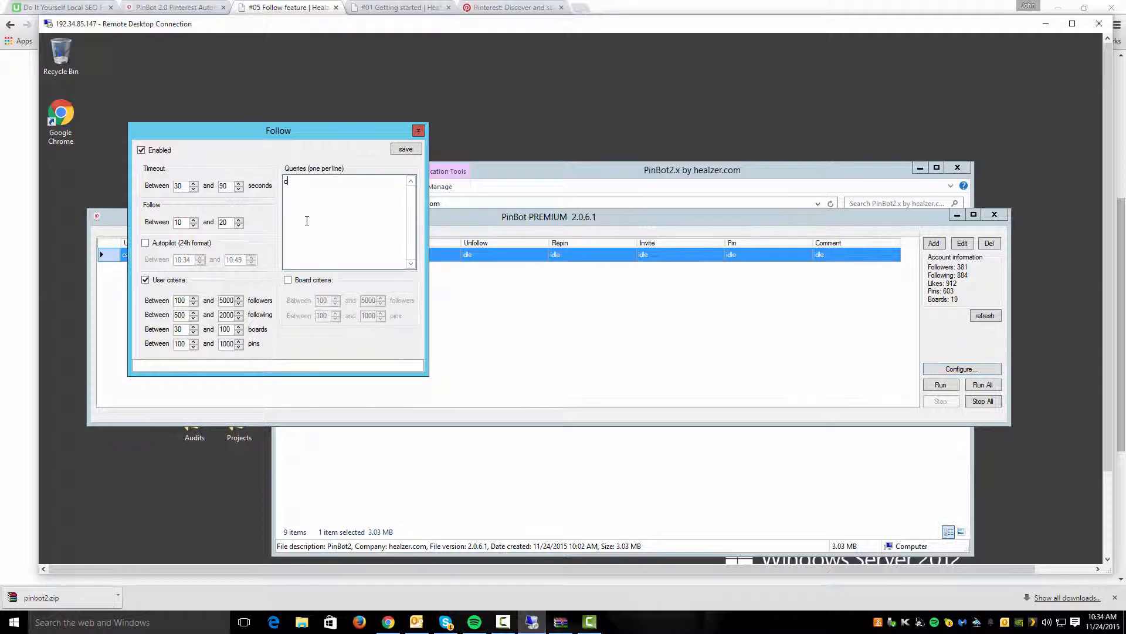
type("at fashion")
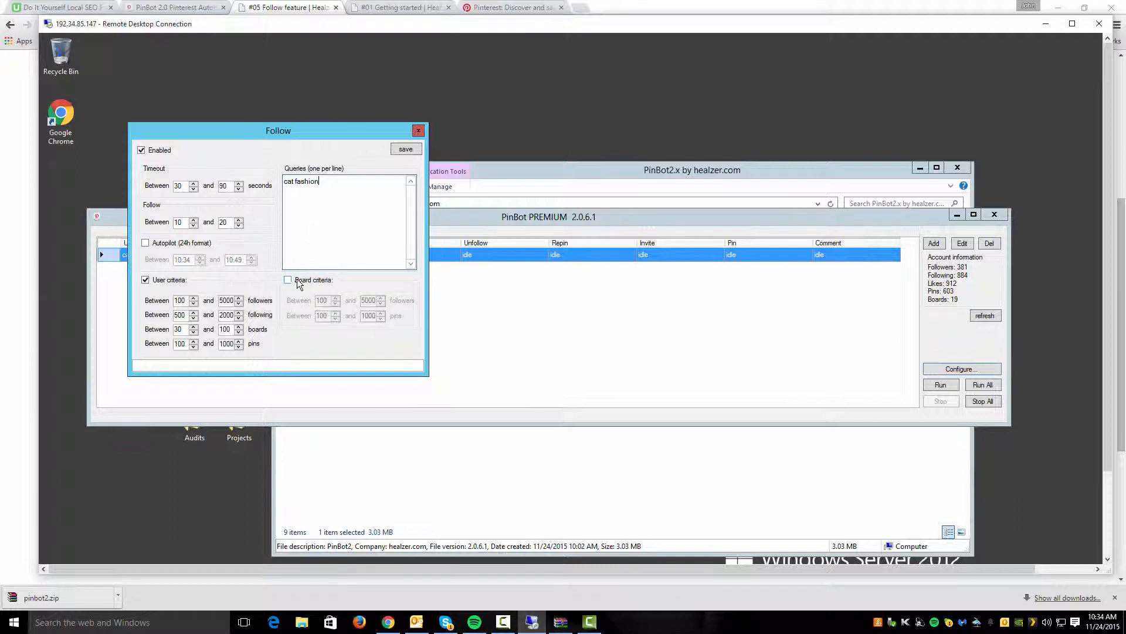
left_click(287, 279)
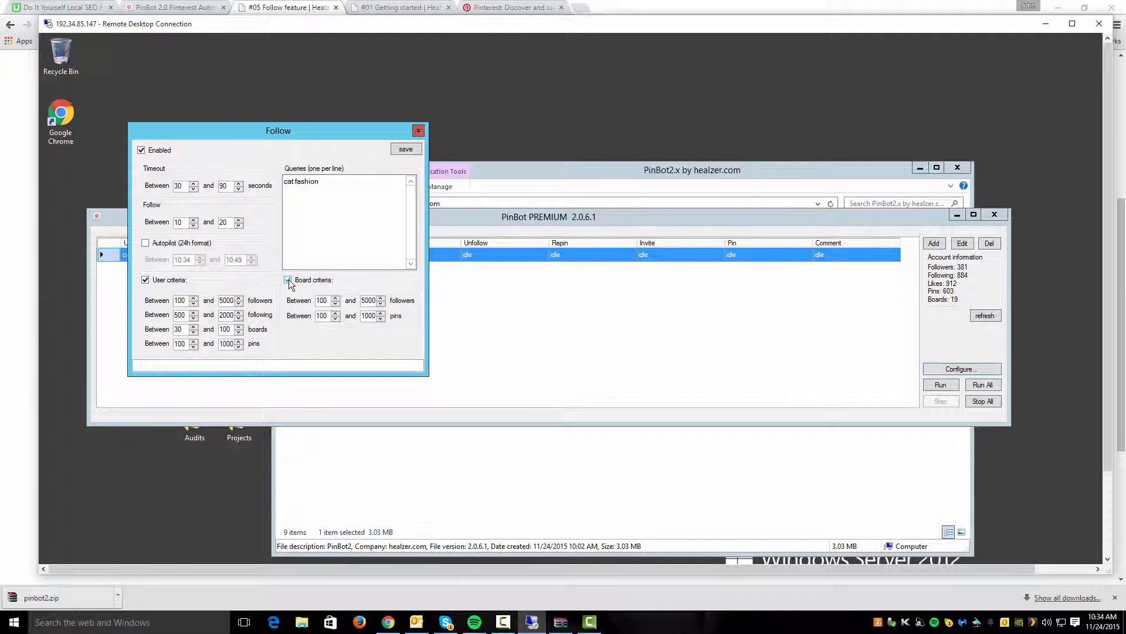
left_click(288, 281)
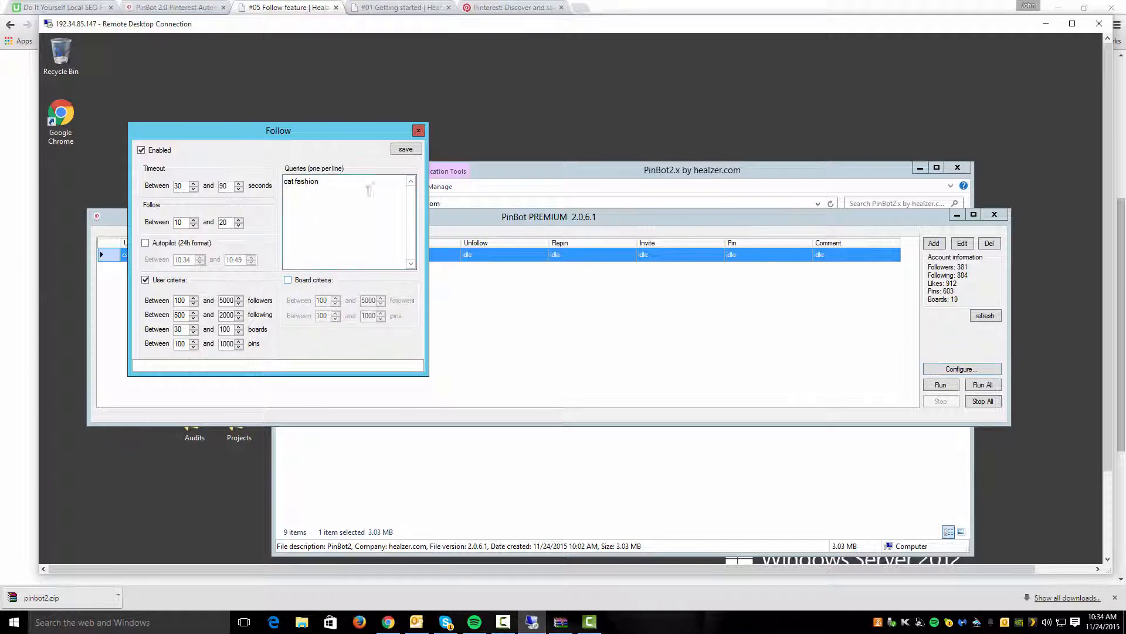
left_click(404, 149)
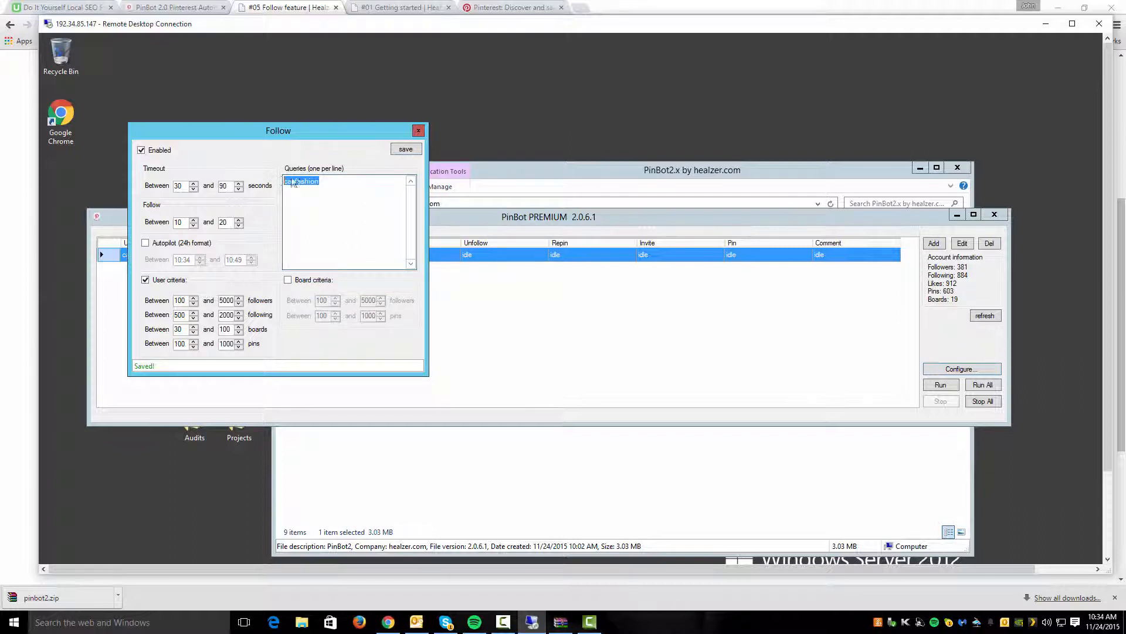
left_click(419, 131)
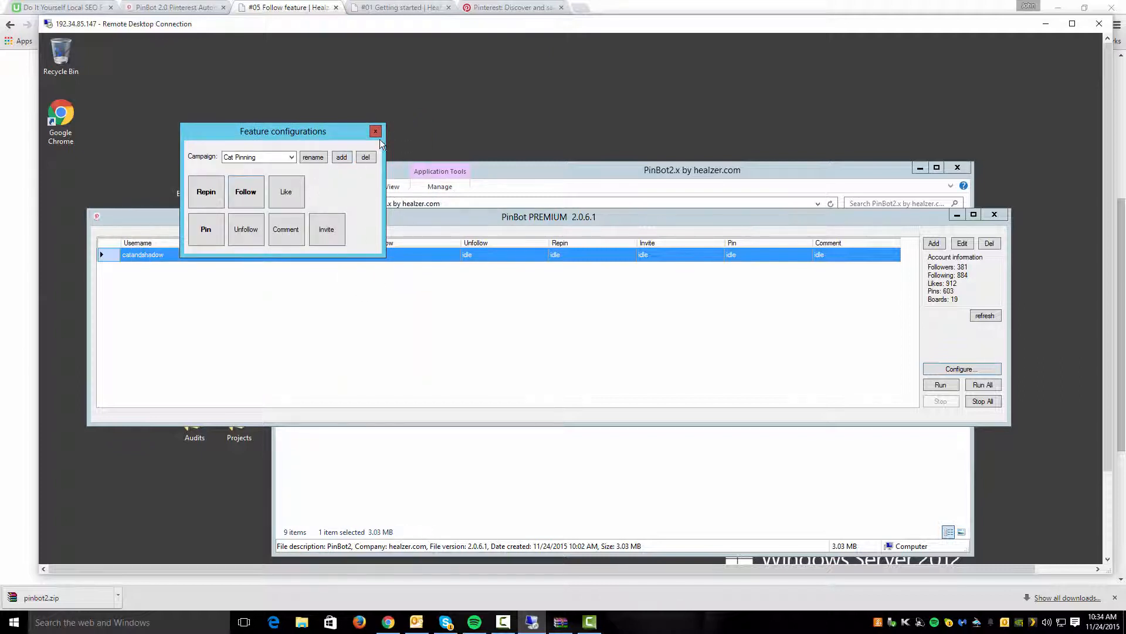
Step: Close Feature configurations and run the account so its Follow task goes active
left_click(374, 131)
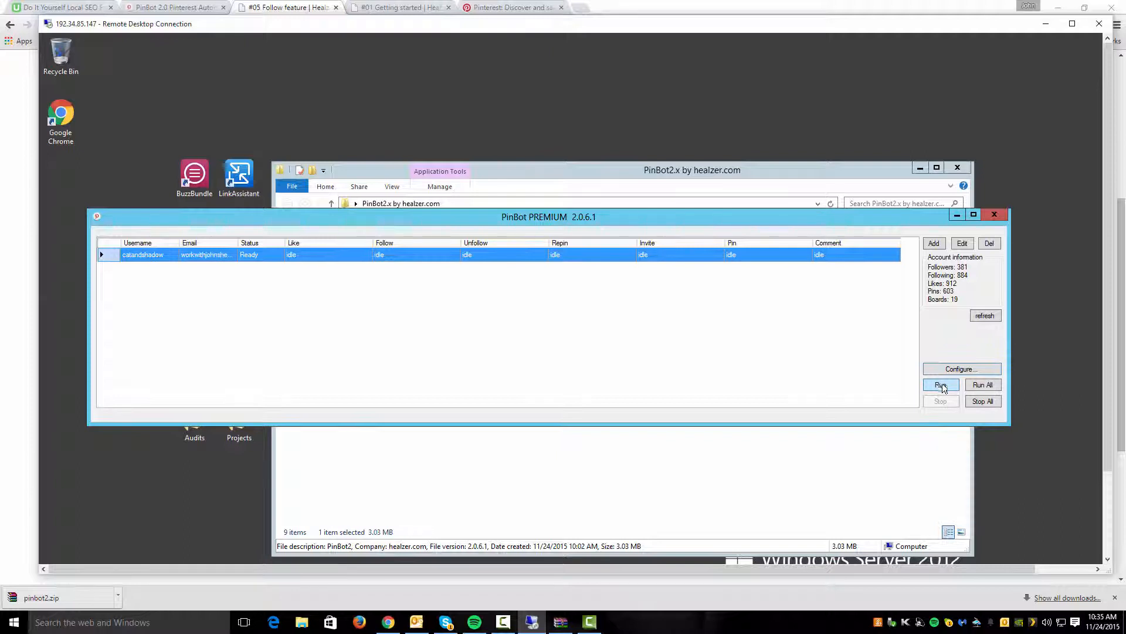
left_click(939, 385)
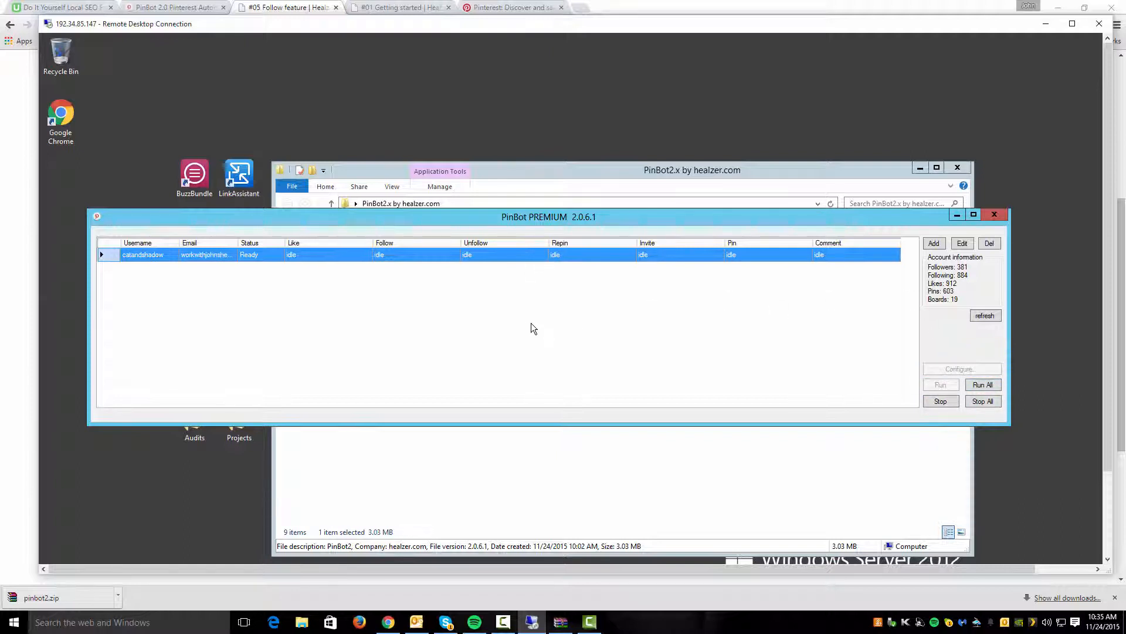
mouse_move(589, 267)
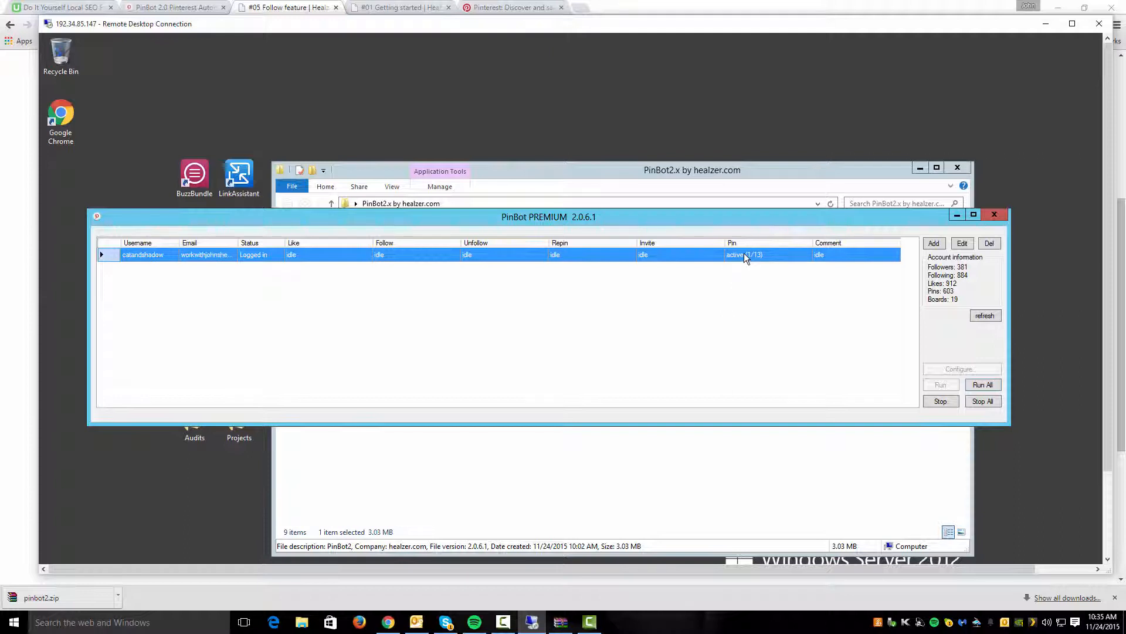
mouse_move(392, 257)
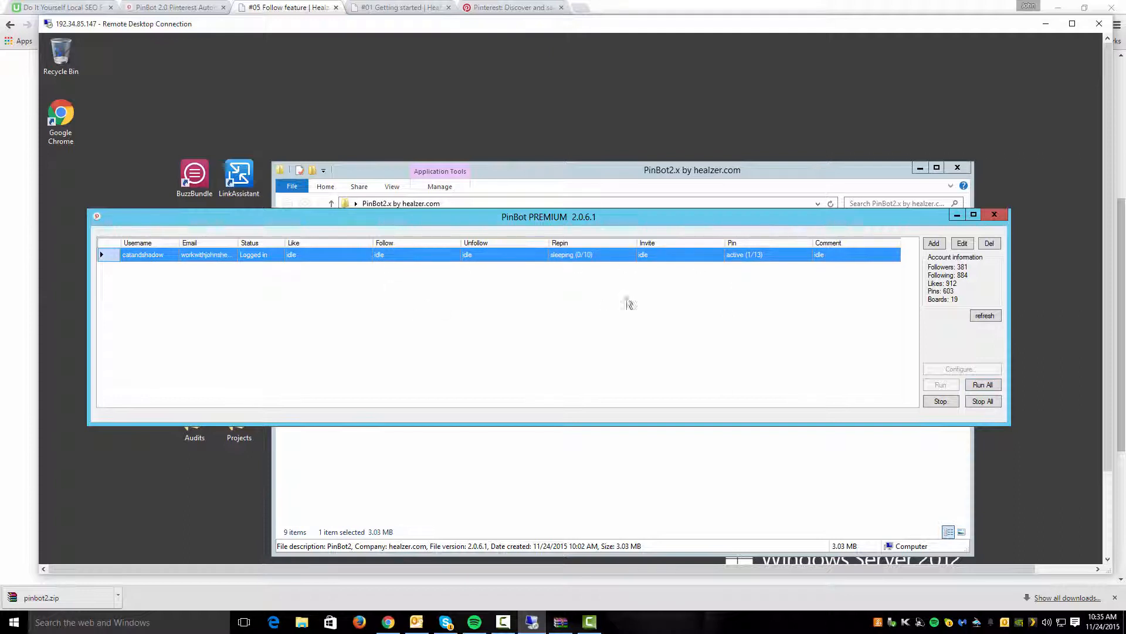
mouse_move(571, 267)
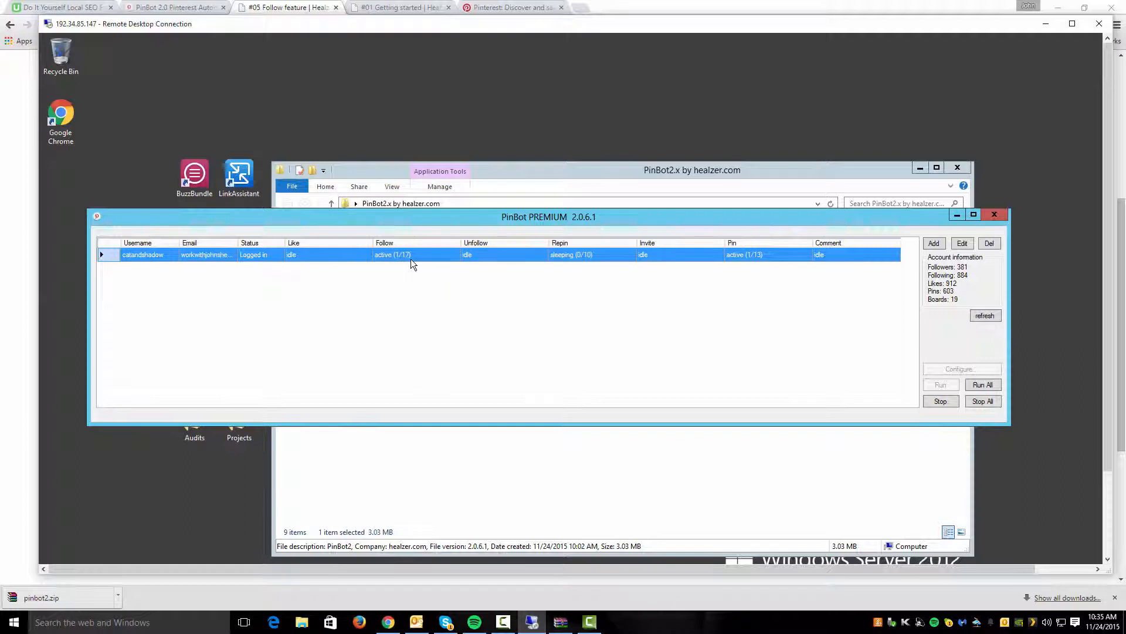
mouse_move(395, 261)
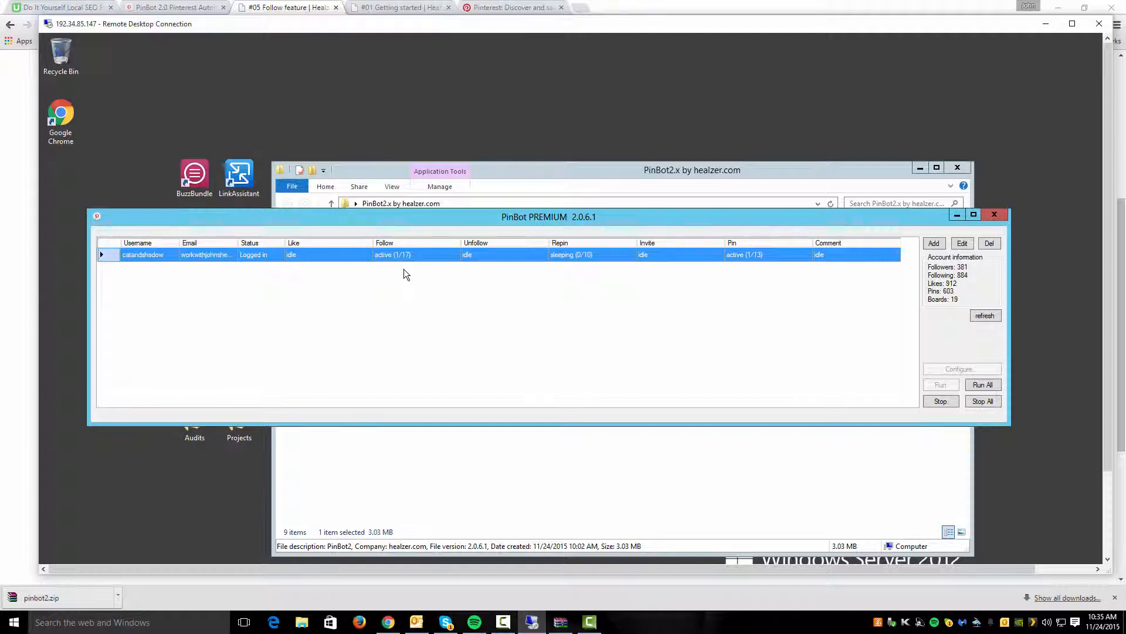
mouse_move(422, 287)
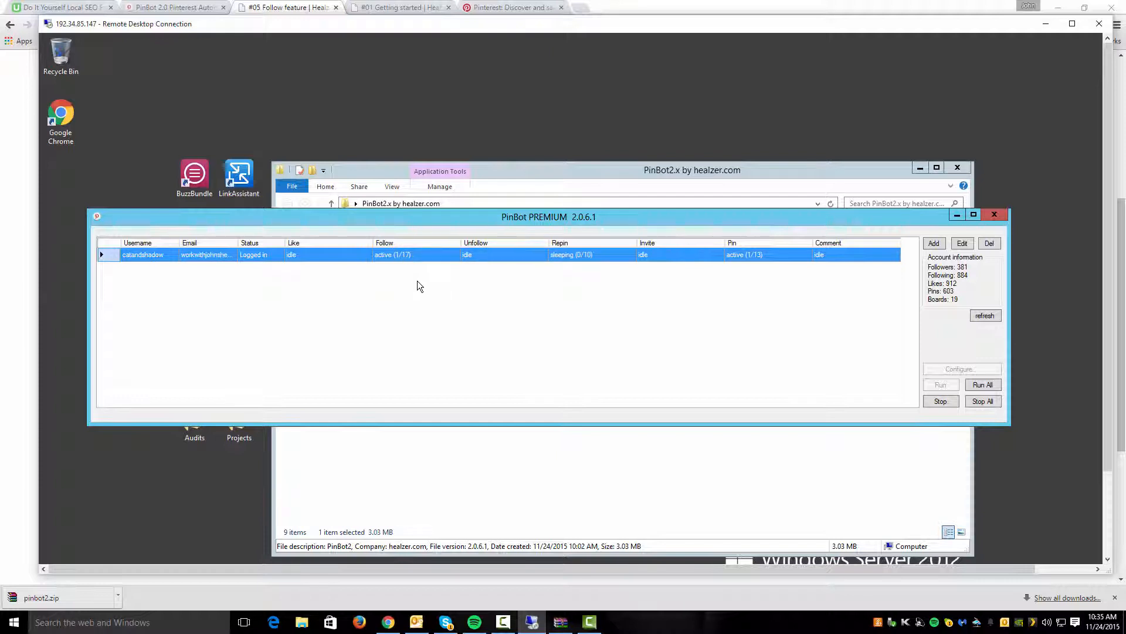
mouse_move(427, 290)
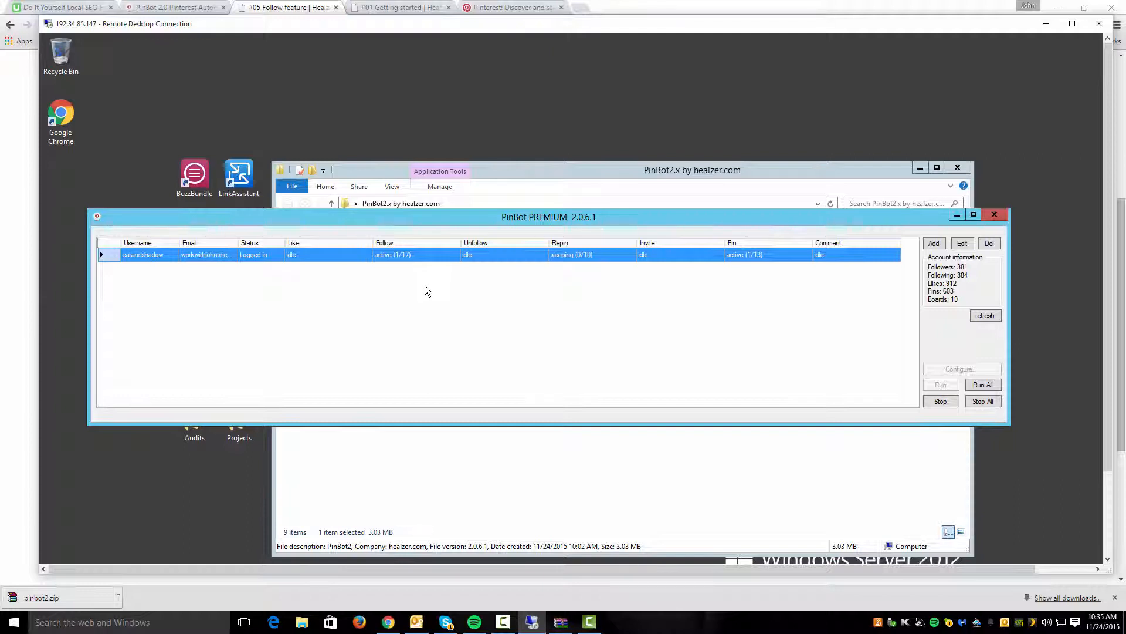
mouse_move(412, 277)
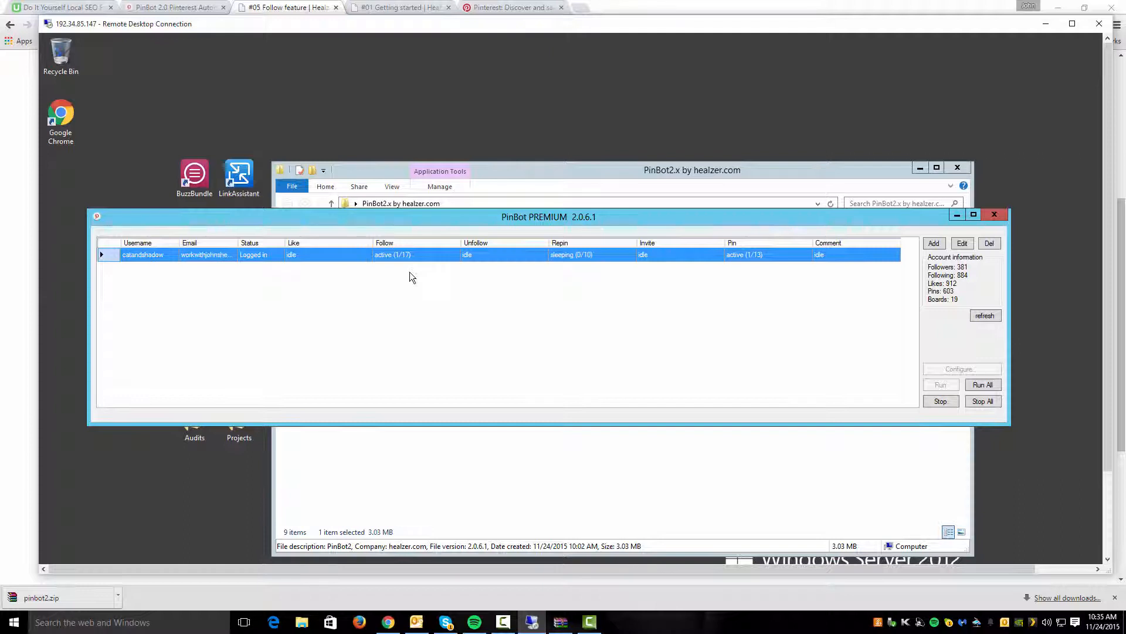
mouse_move(421, 279)
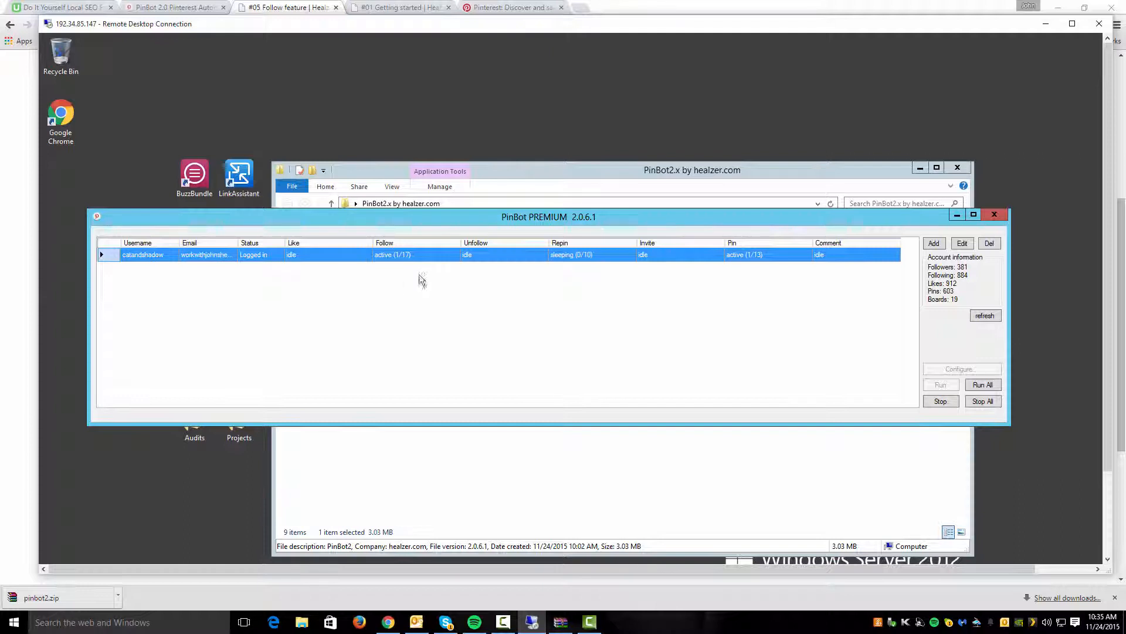
Step: Load Pinterest's board search results for 'cat fashion' and browse the listed boards
left_click(512, 7)
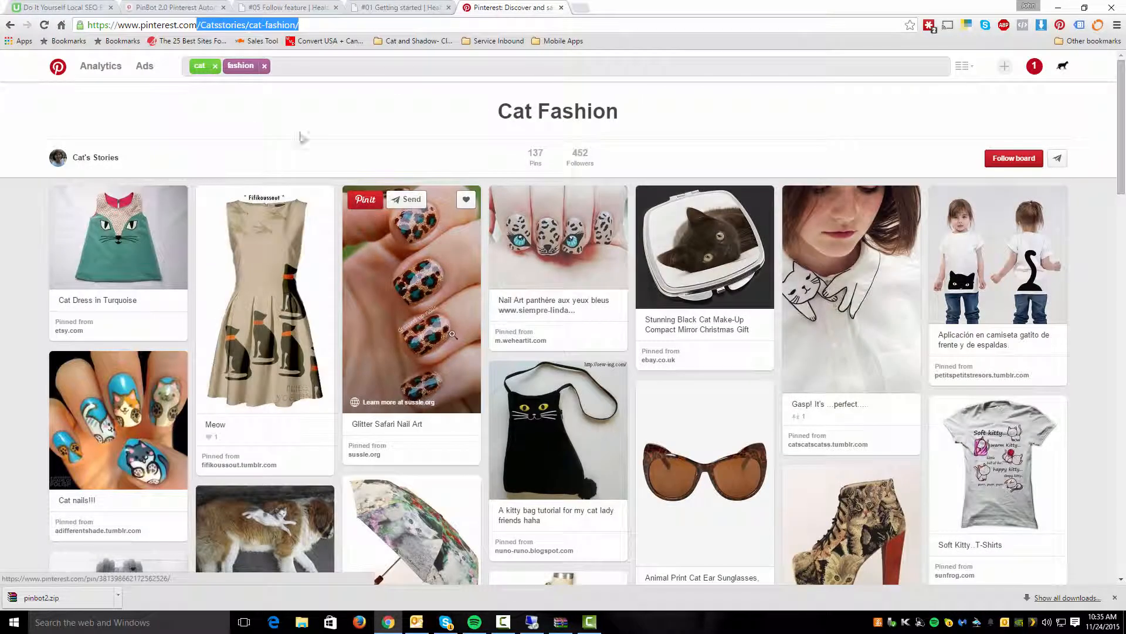
right_click(302, 136)
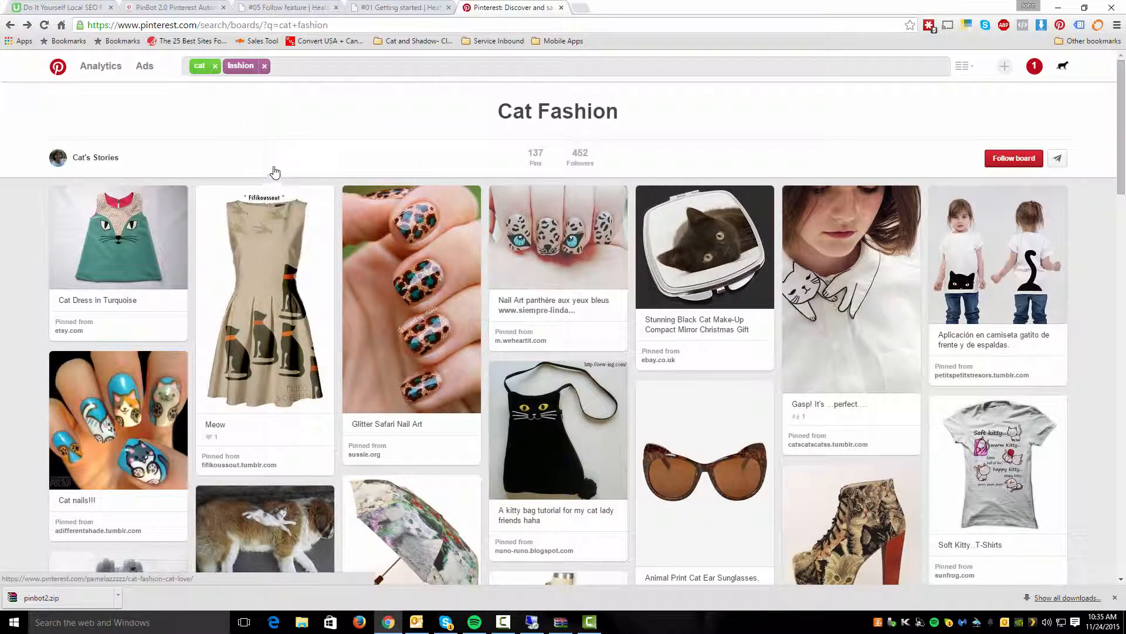
scroll("down", 3)
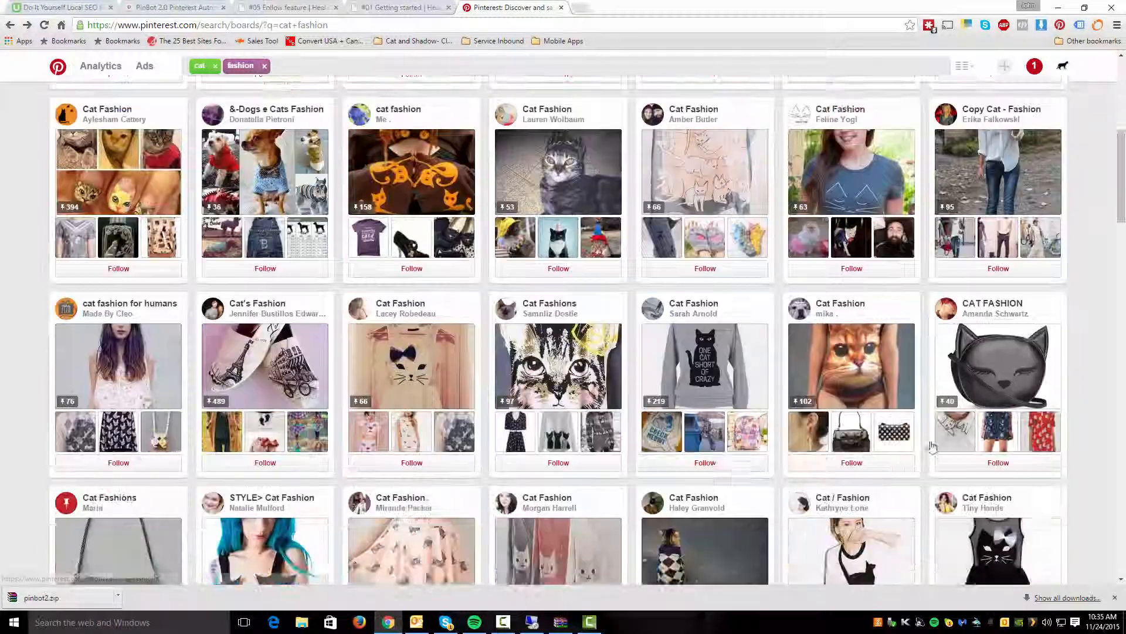
scroll("down", 3)
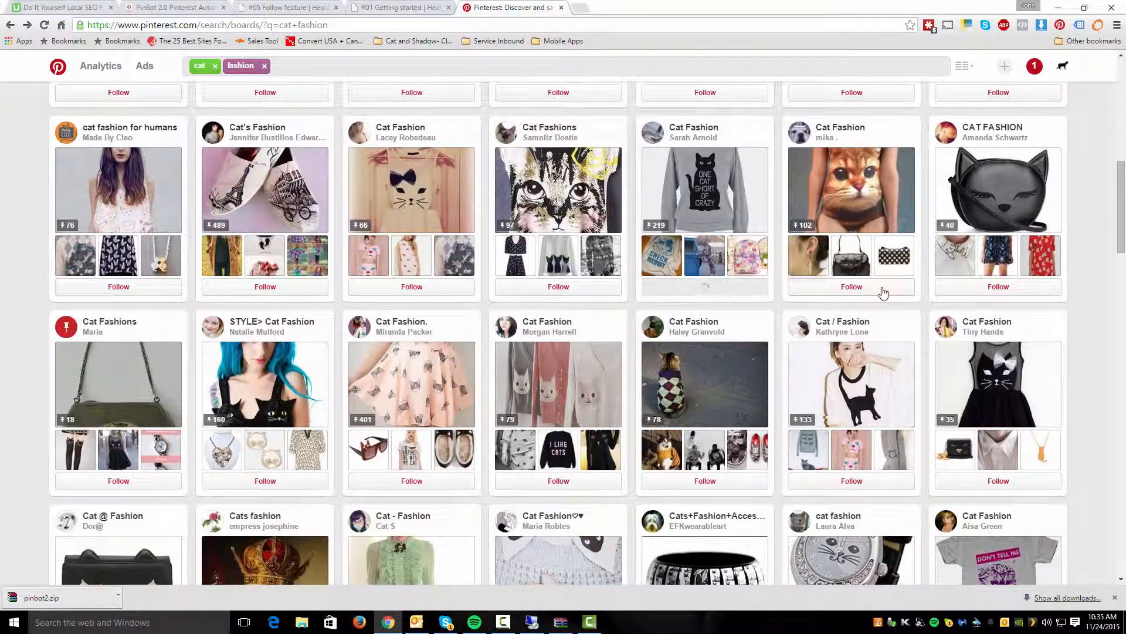